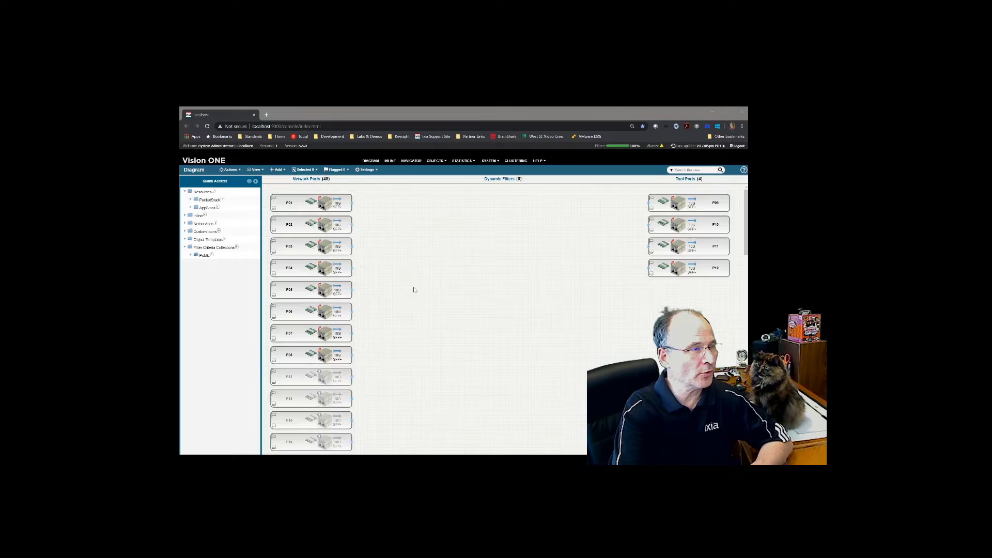
Inspect port P01's options without changing anything, then reselect P01
{"action": "scroll", "scroll_direction": "down", "scroll_amount": 3}
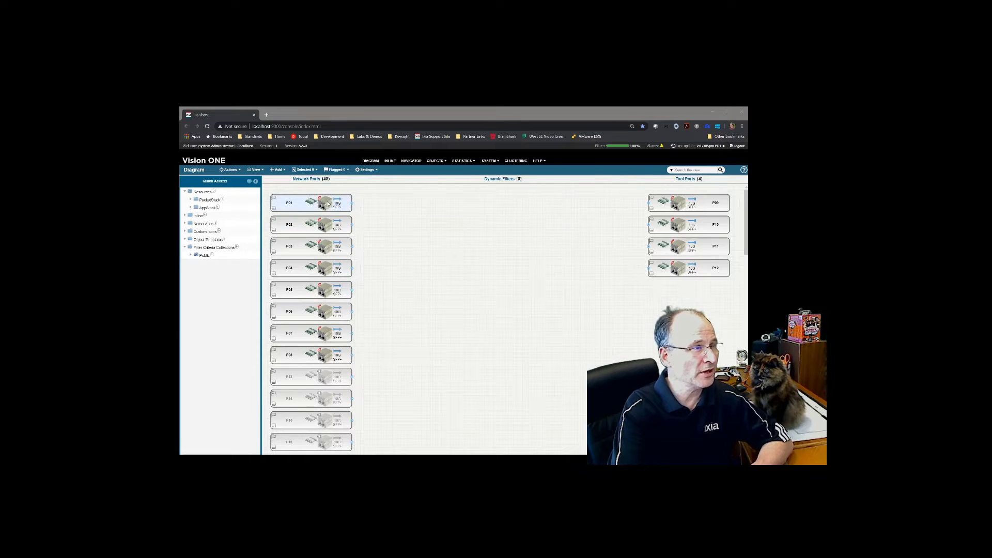
{"action": "right_click", "coordinate": [310, 203]}
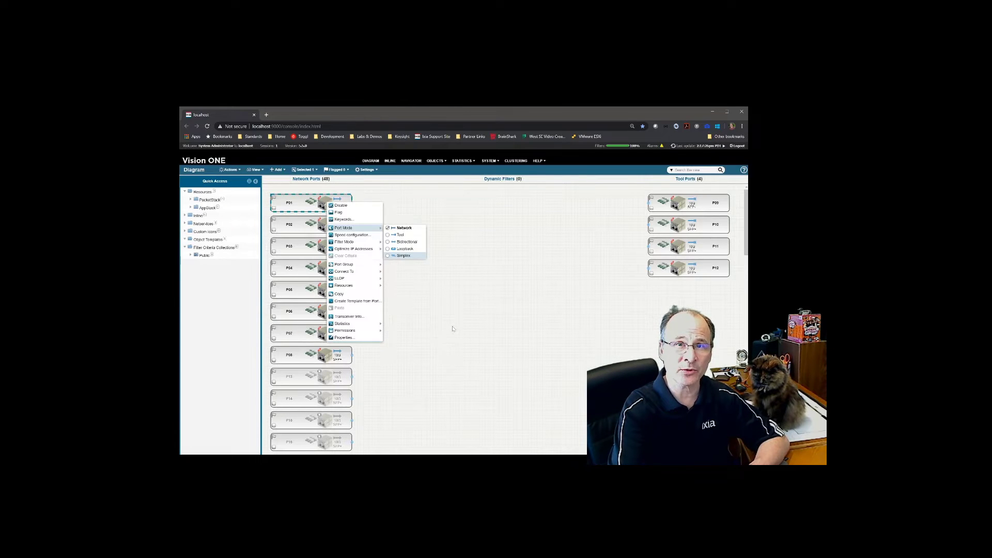
{"action": "left_click", "coordinate": [453, 329]}
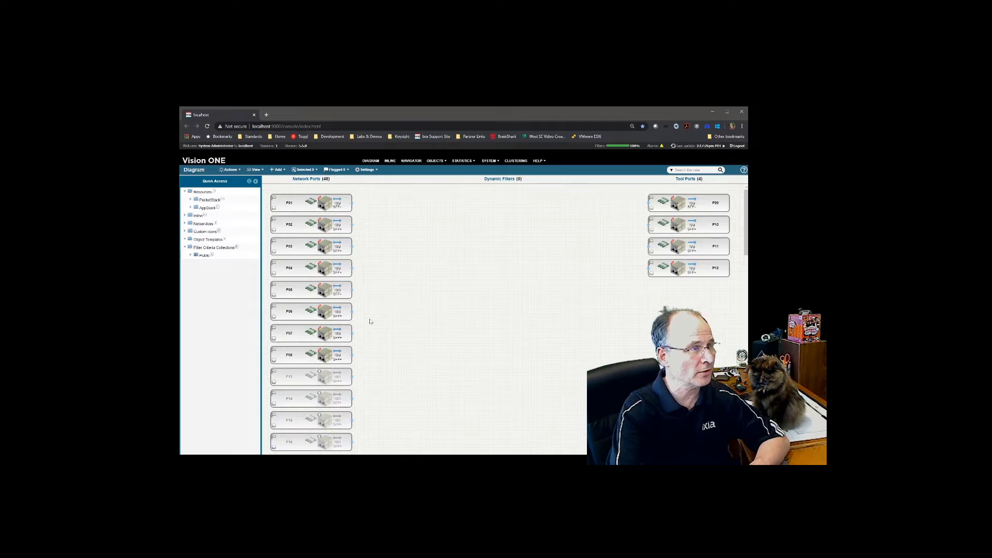
{"action": "left_click", "coordinate": [310, 202]}
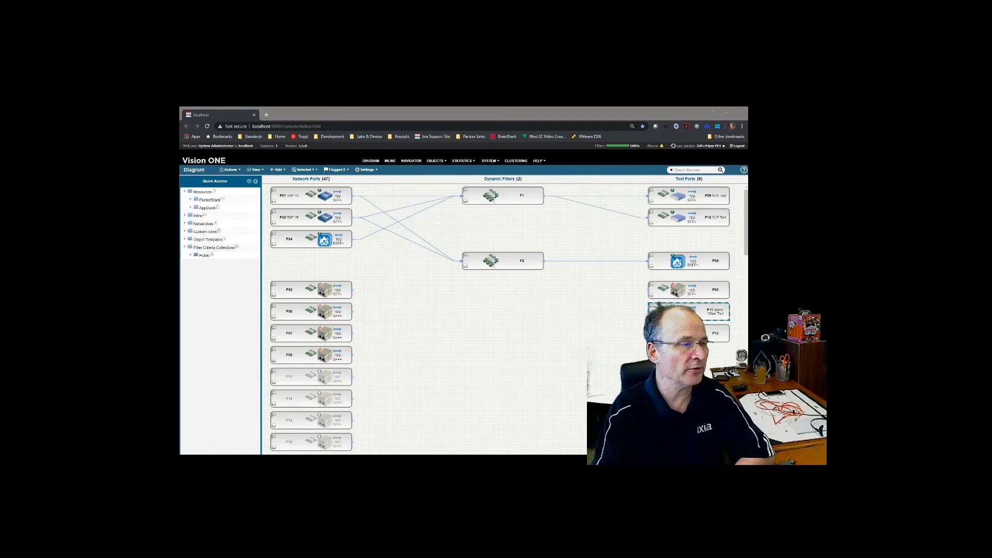
Switch P05 to loopback mode and accept the port and filter statistics resets for F3
{"action": "left_click", "coordinate": [310, 289]}
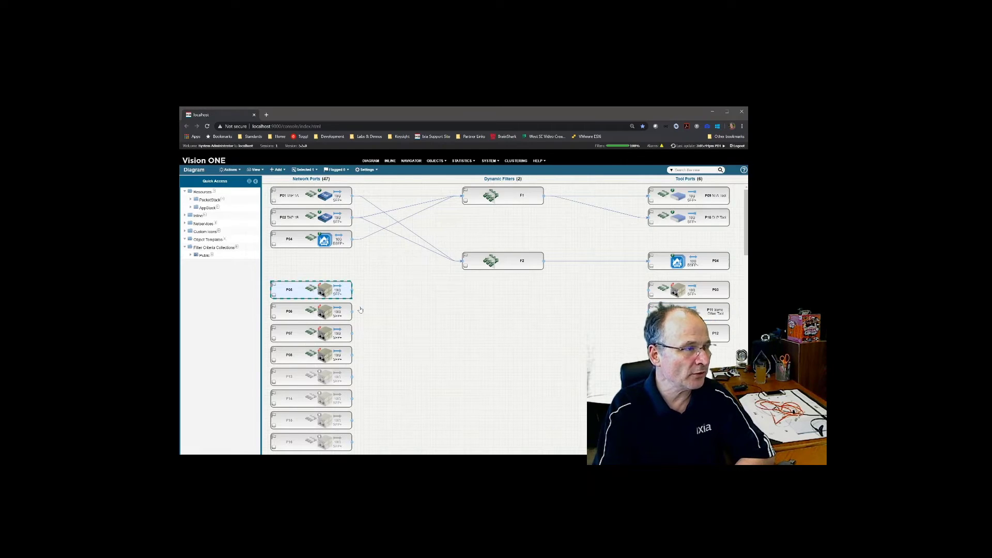
{"action": "right_click", "coordinate": [310, 289]}
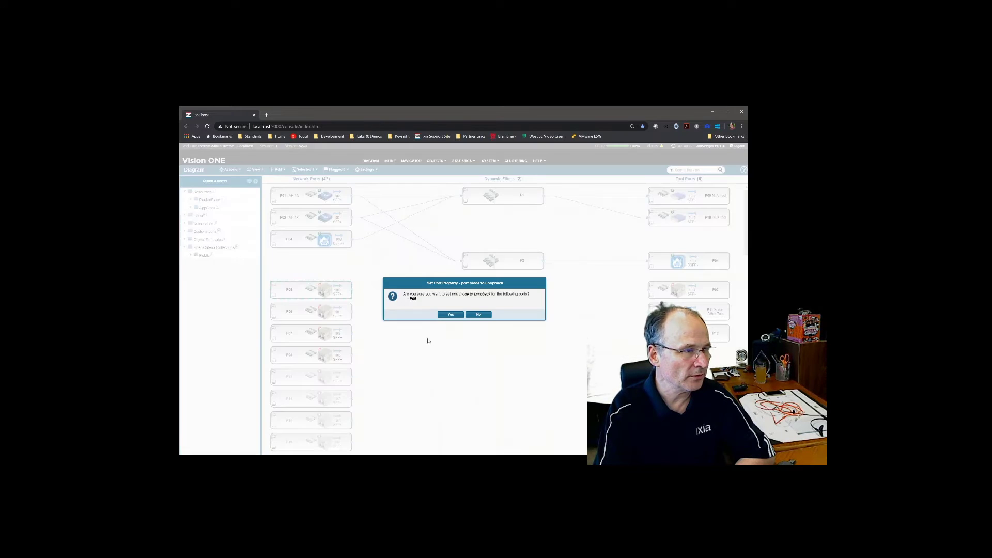
{"action": "left_click", "coordinate": [450, 314]}
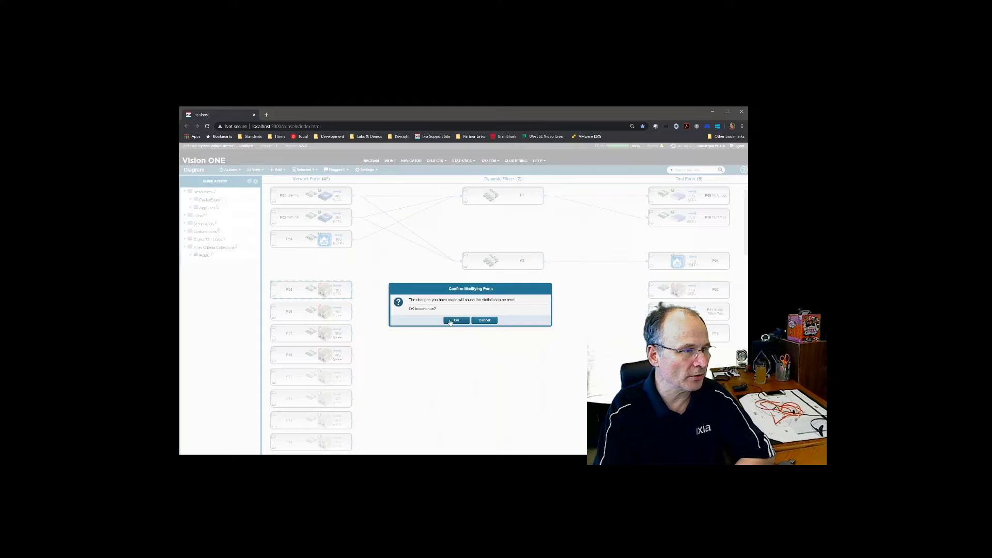
{"action": "left_click", "coordinate": [456, 320]}
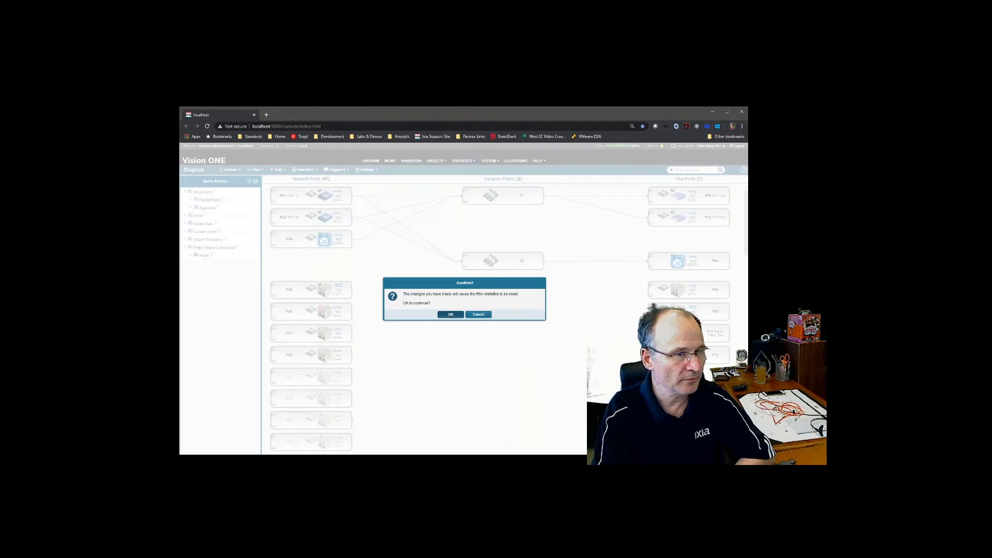
{"action": "left_click", "coordinate": [450, 315]}
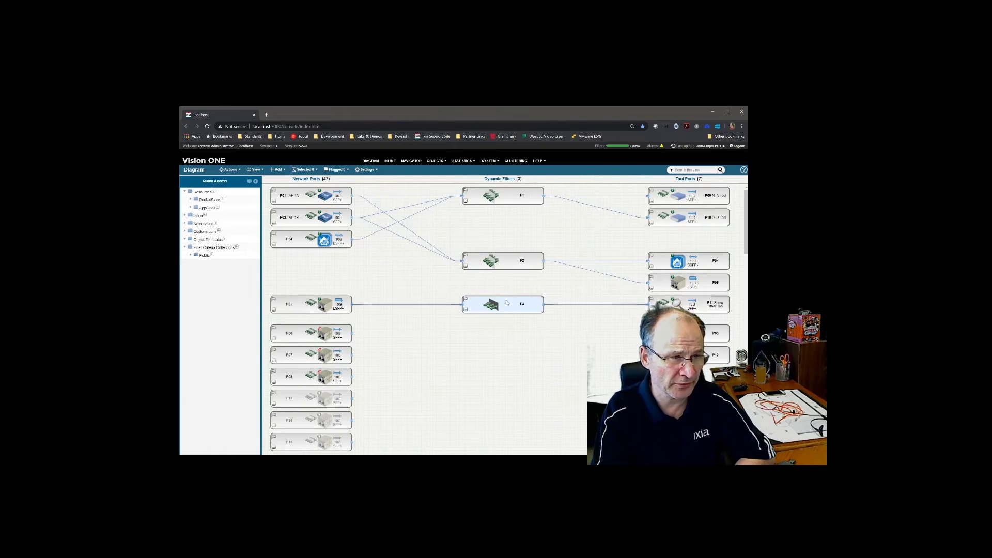
{"action": "mouse_move", "coordinate": [490, 304]}
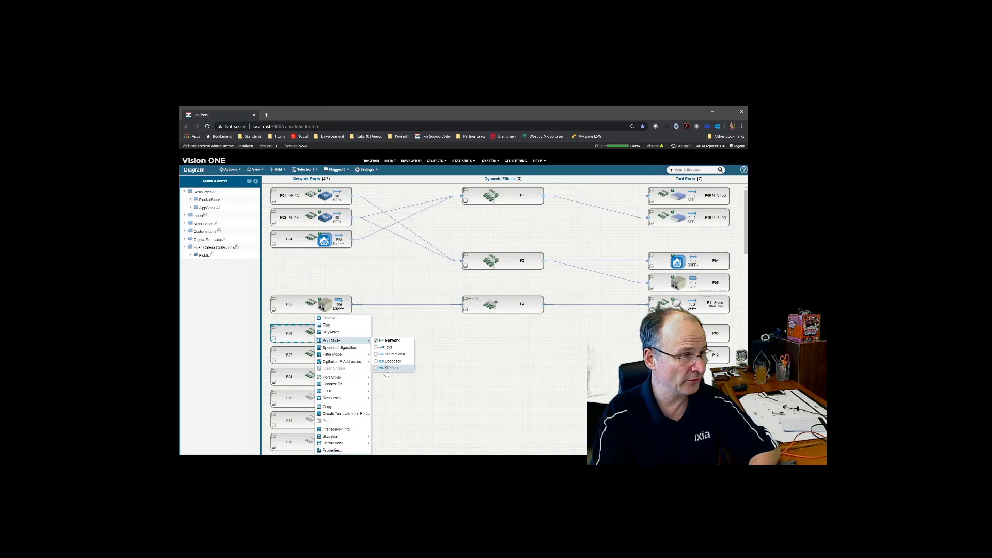
Set P06 to simplex mode and accept connecting both sides for filter F4
{"action": "left_click", "coordinate": [392, 369]}
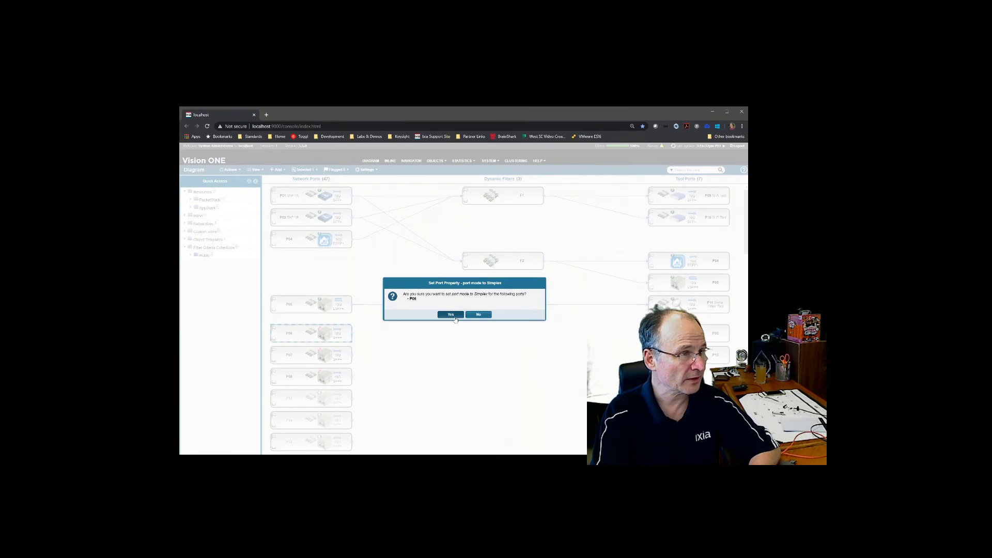
{"action": "left_click", "coordinate": [450, 315]}
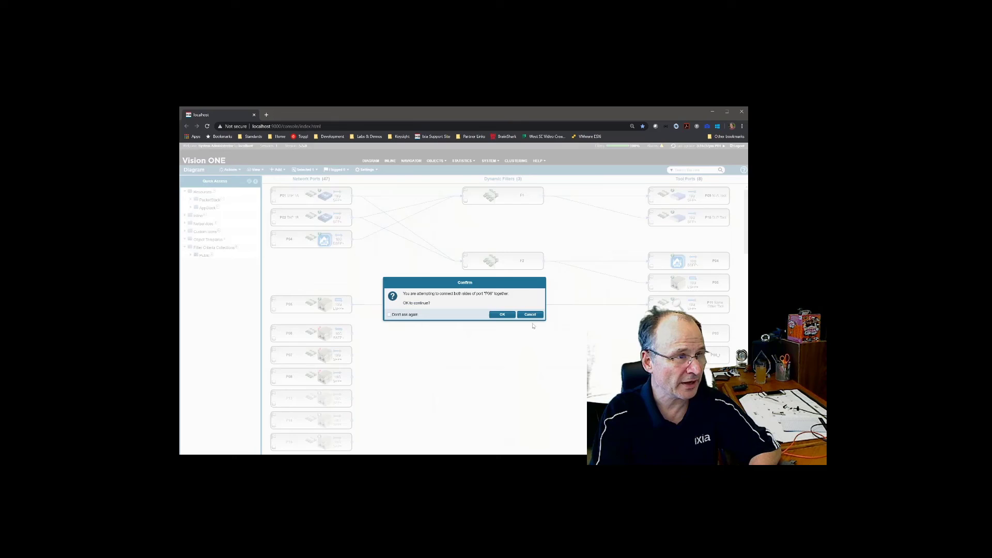
{"action": "left_click", "coordinate": [502, 314]}
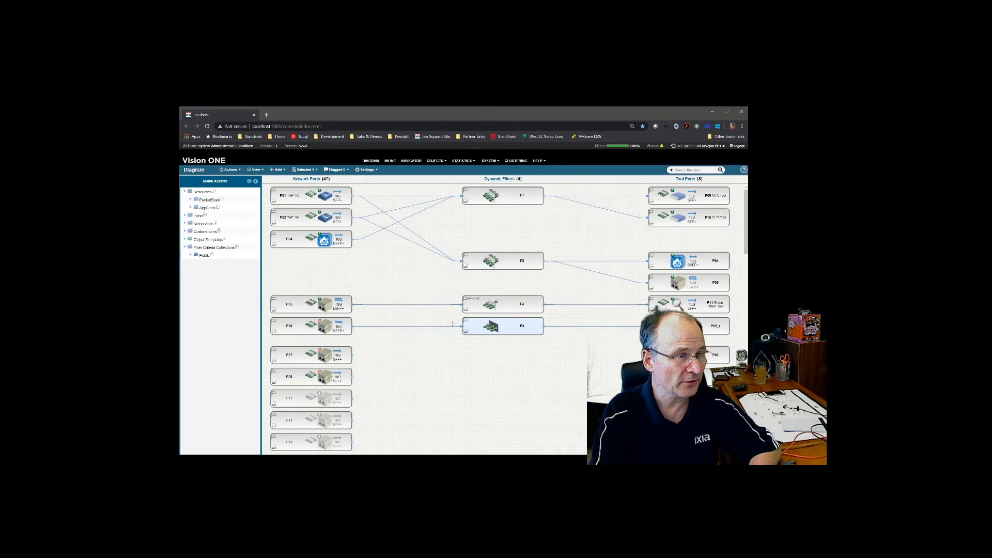